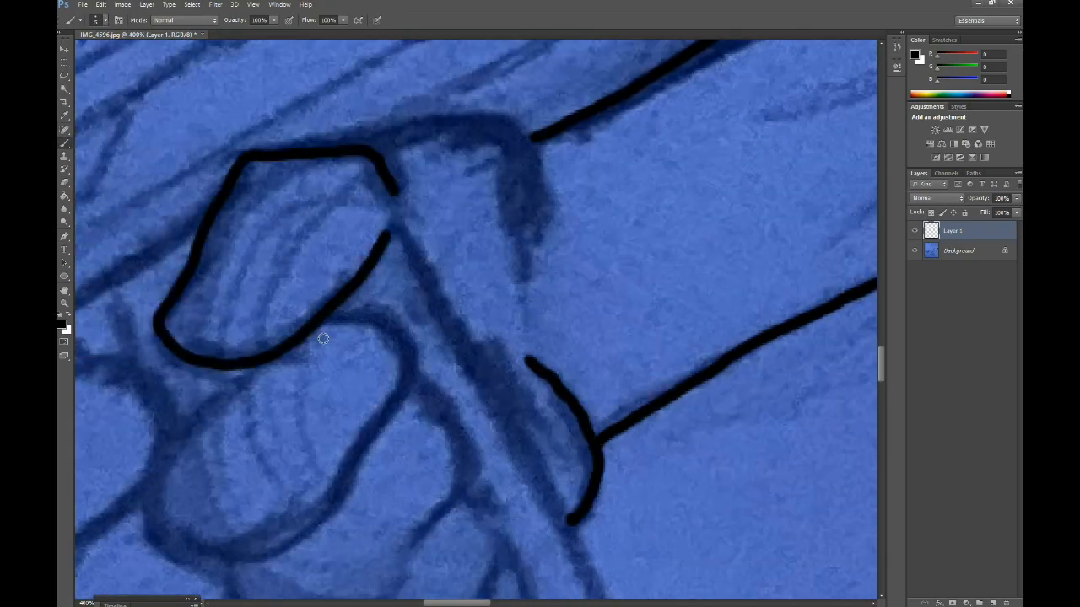
Step: Step backward from the Edit menu to remove the last lineart brush stroke
{"action": "left_click", "coordinate": [101, 4]}
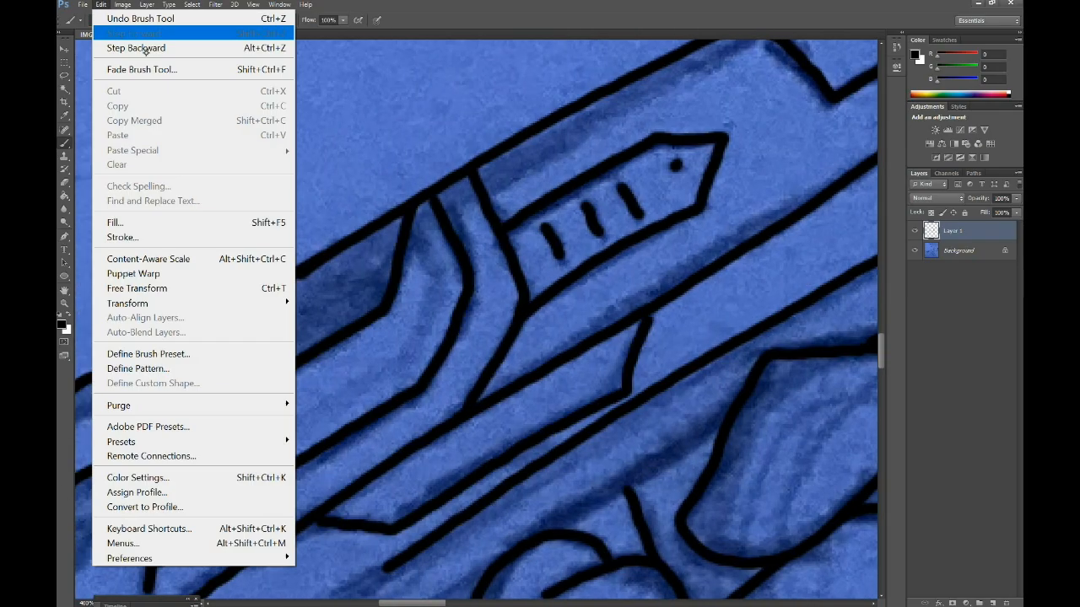
{"action": "left_click", "coordinate": [140, 33]}
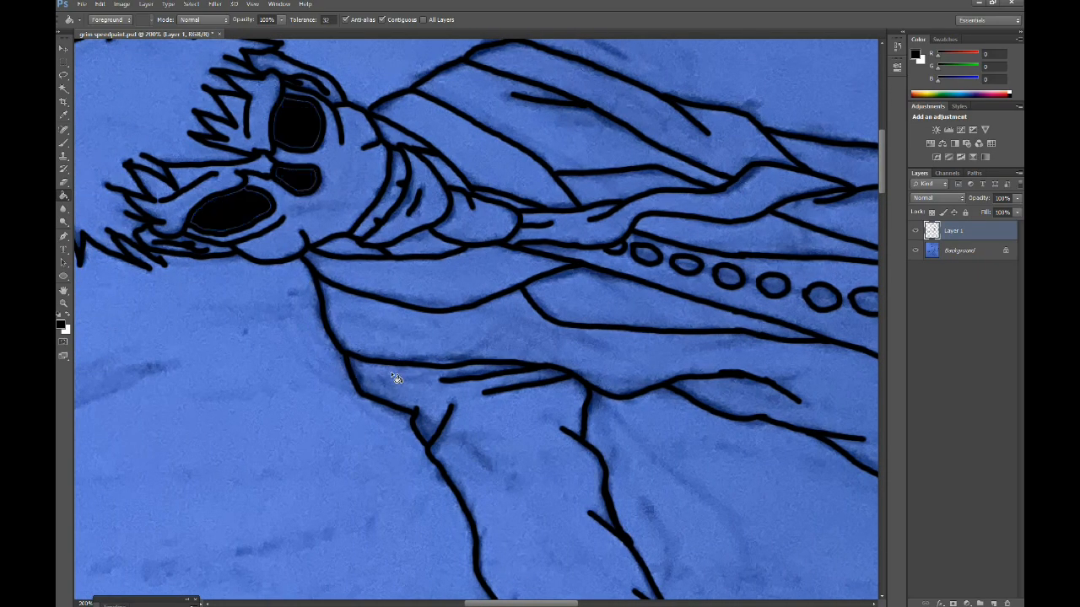
Step: Bucket-fill the upper gunman's spiky hair with black and zoom in
{"action": "left_click", "coordinate": [160, 169]}
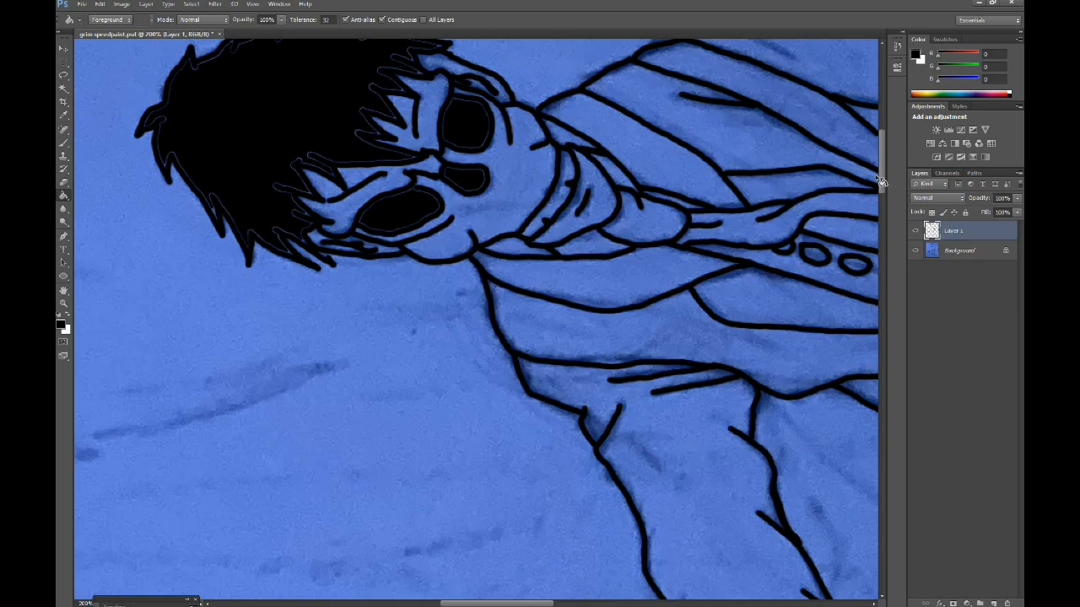
{"action": "scroll", "scroll_direction": "down", "scroll_amount": 3}
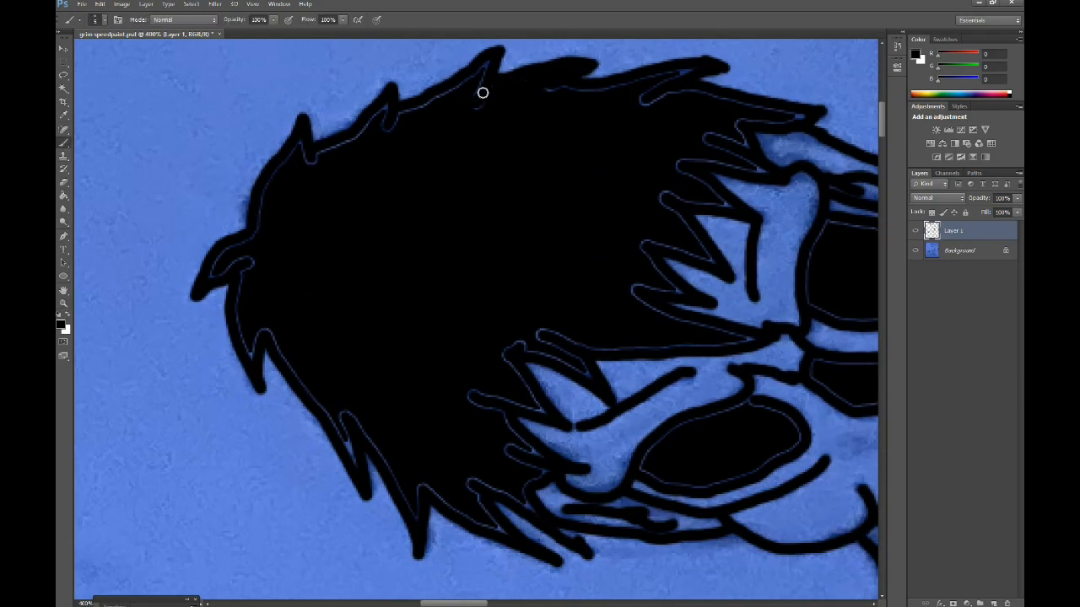
Step: Brush black over the pale seams along the hair's top edge and left side
{"action": "left_click_drag", "start_coordinate": [482, 93], "coordinate": [275, 338]}
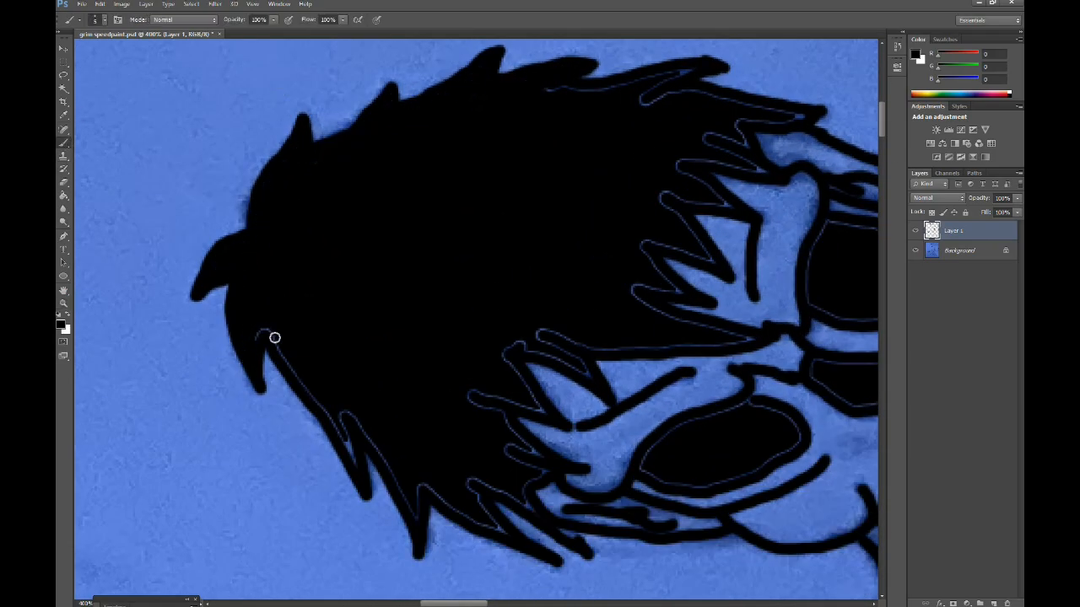
{"action": "left_click_drag", "start_coordinate": [275, 337], "coordinate": [465, 513]}
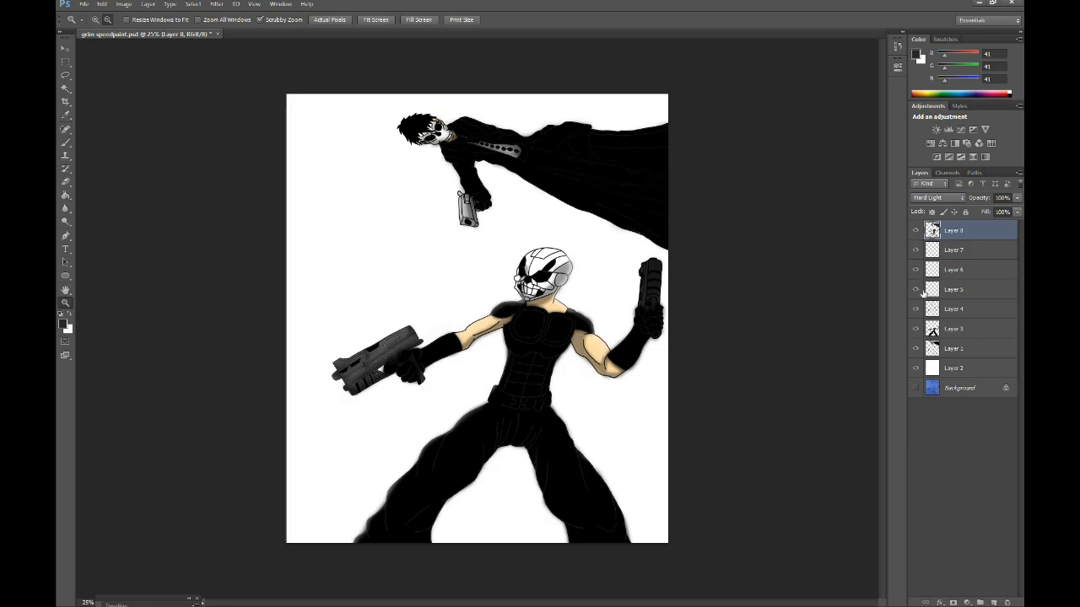
{"action": "mouse_move", "coordinate": [915, 309]}
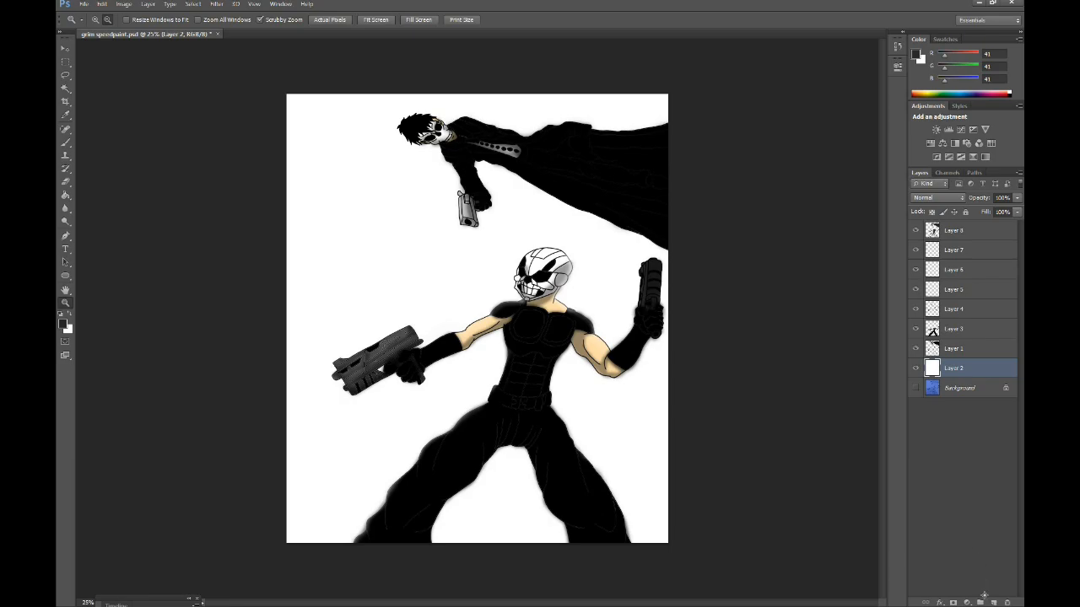
{"action": "mouse_move", "coordinate": [987, 598]}
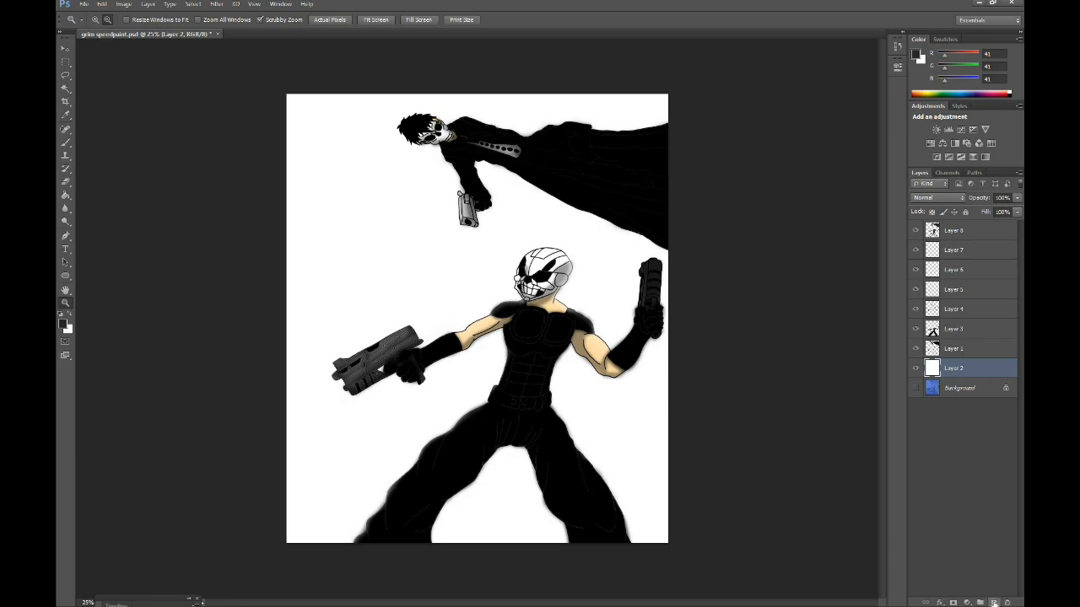